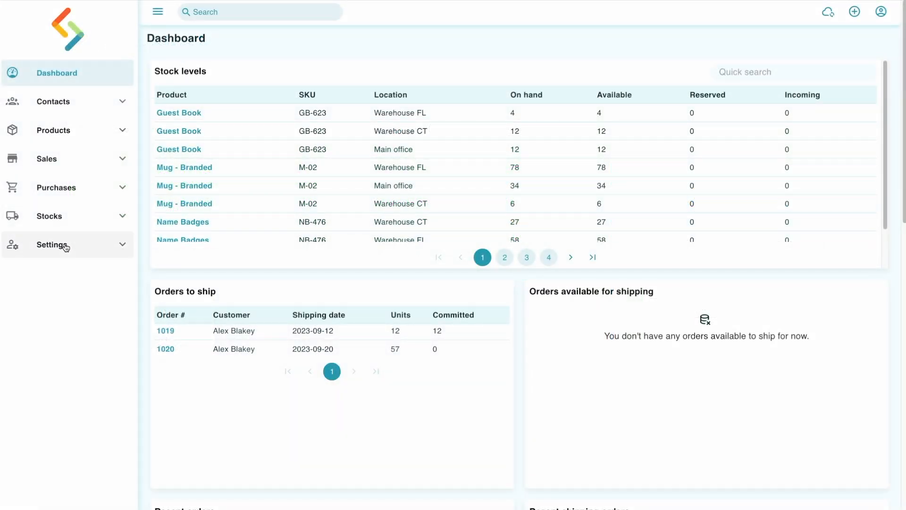
- View the QuickBooks Online integration settings, then go to the Inventory bulk update page
click(51, 244)
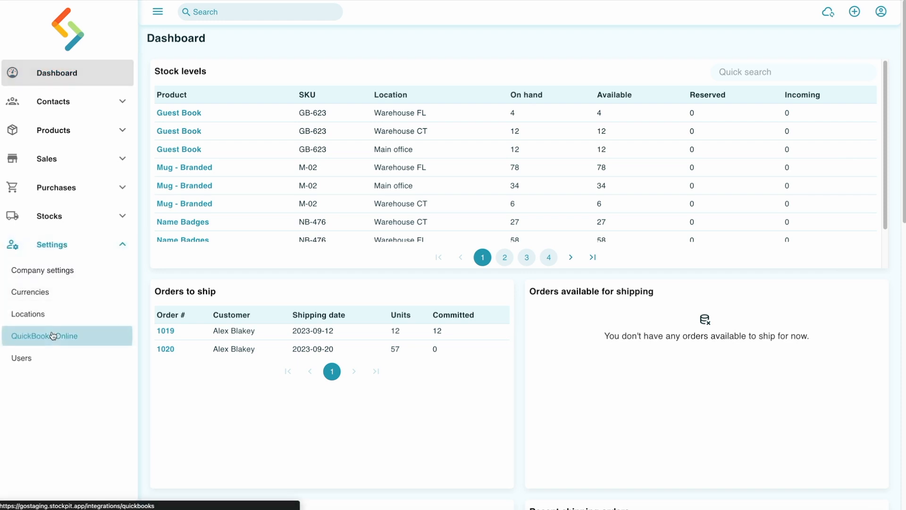
click(44, 335)
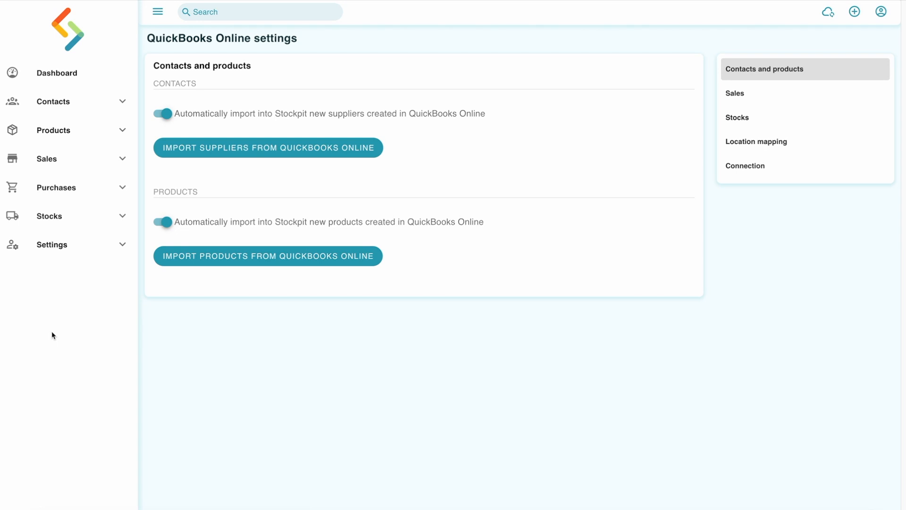
click(49, 216)
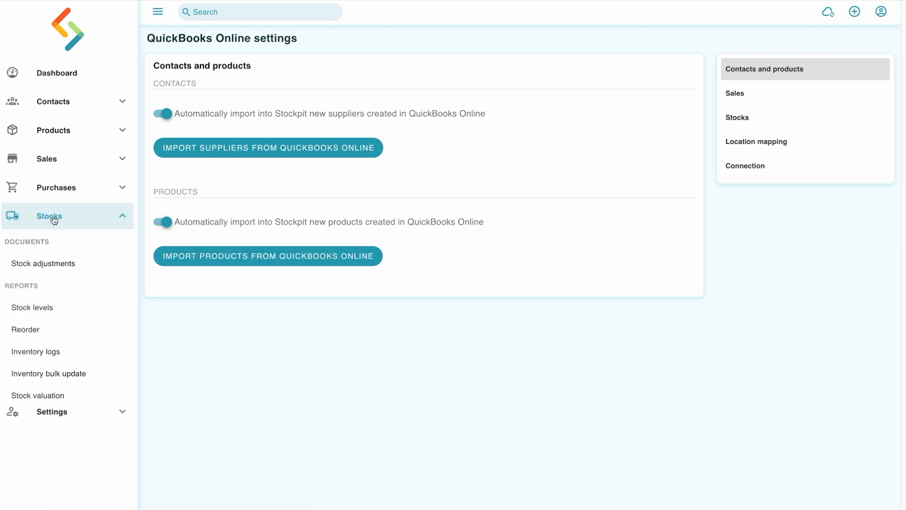
click(48, 373)
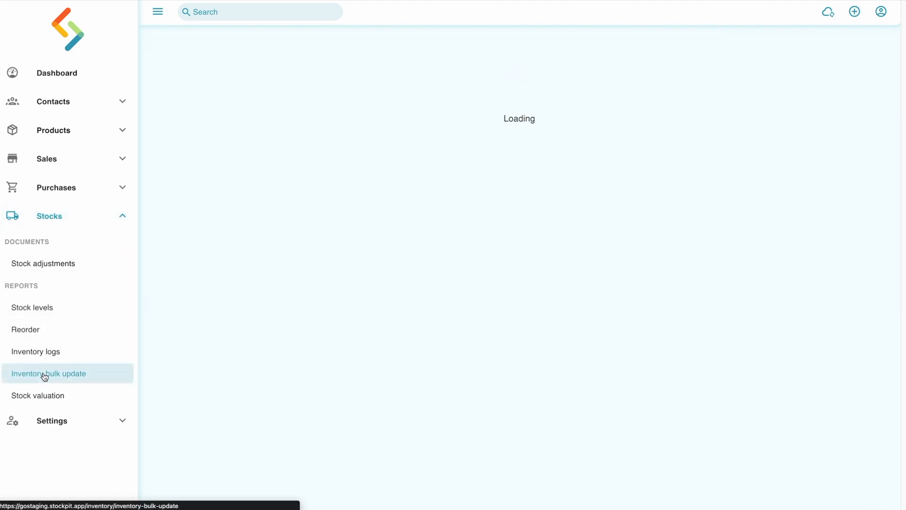
click(48, 374)
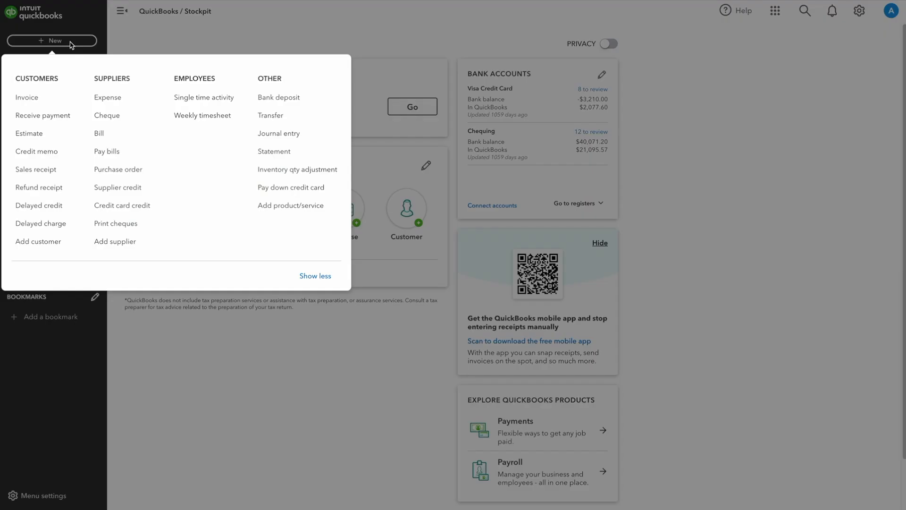
- Save invoice 1021 with 45 Pens - Branded and 12 Tee-shirt - Branded, Exempt tax, $565.63 due
click(26, 97)
text(Tee)
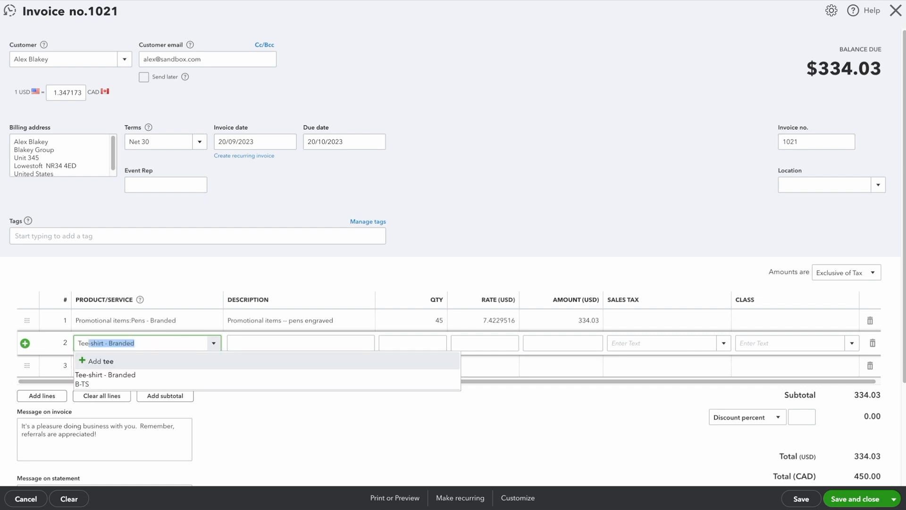
click(105, 375)
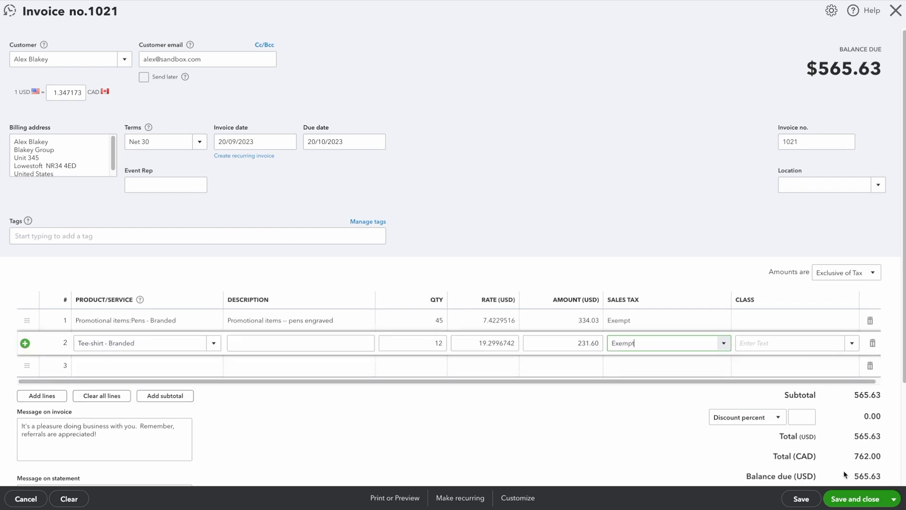
click(858, 499)
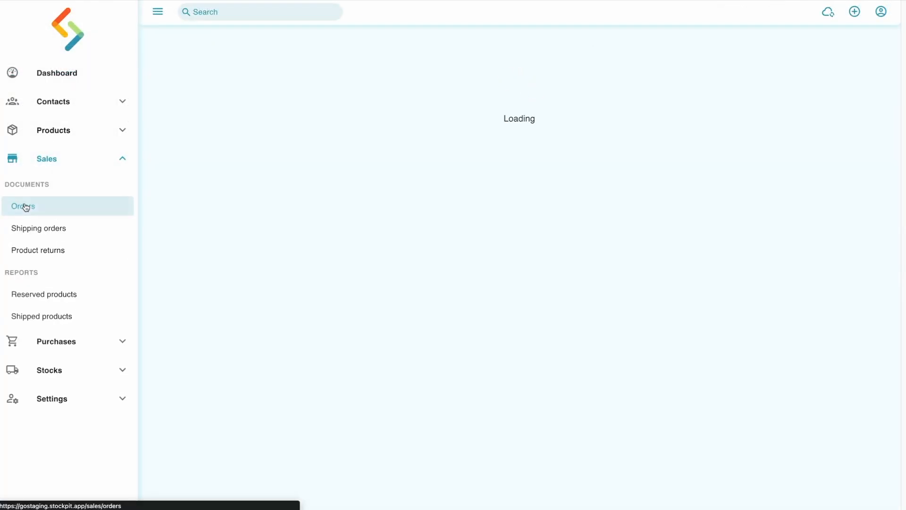
- Check order 1021 in Sales > Orders, then view QuickBooks Online Sales and Stocks sync settings
click(23, 206)
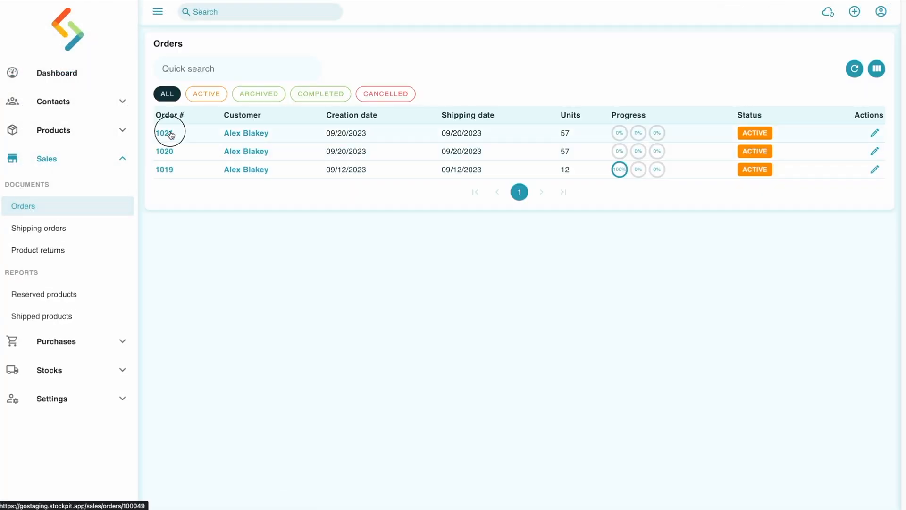
click(164, 133)
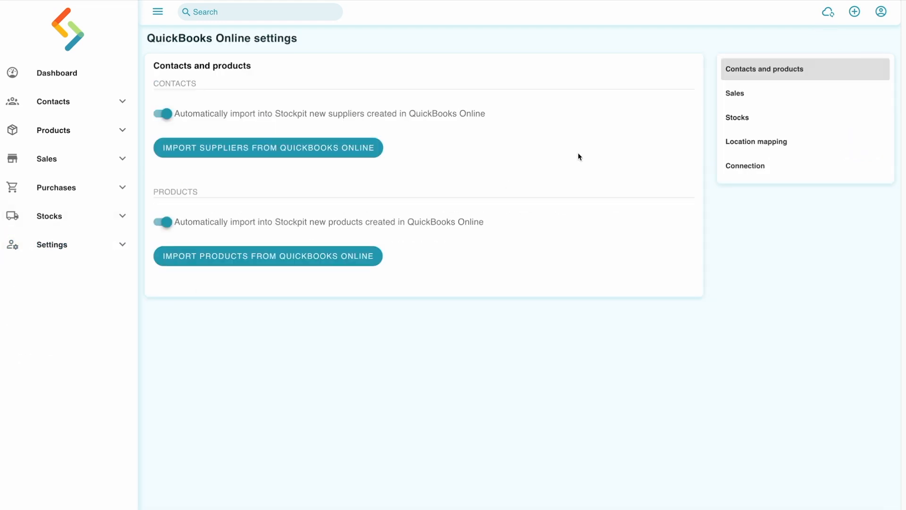
click(735, 93)
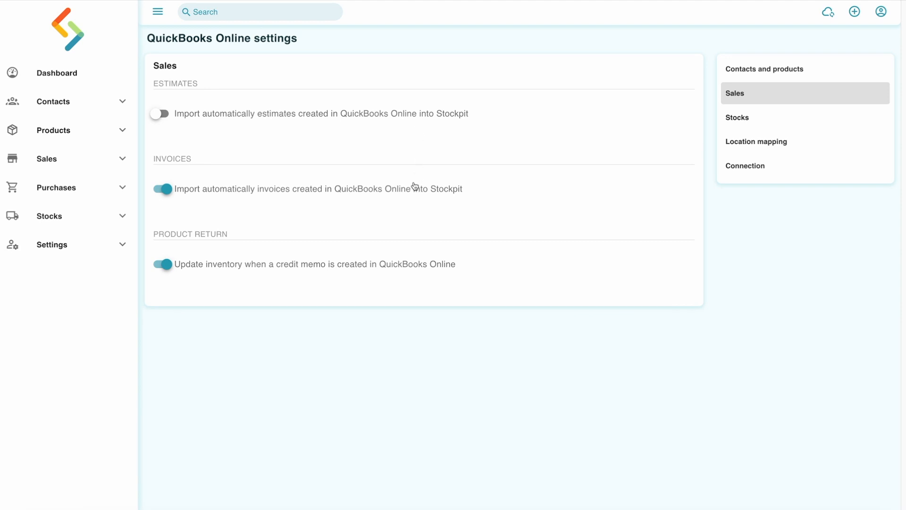
mouse_move(539, 213)
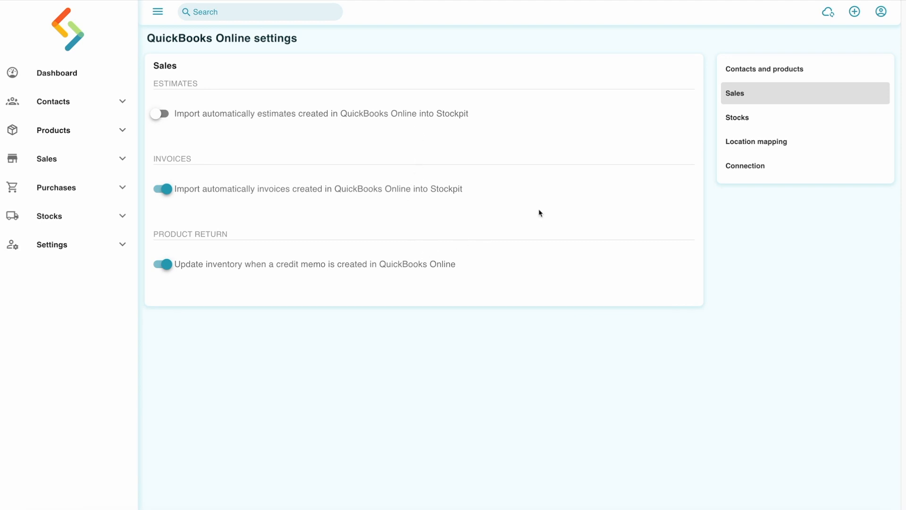
click(737, 117)
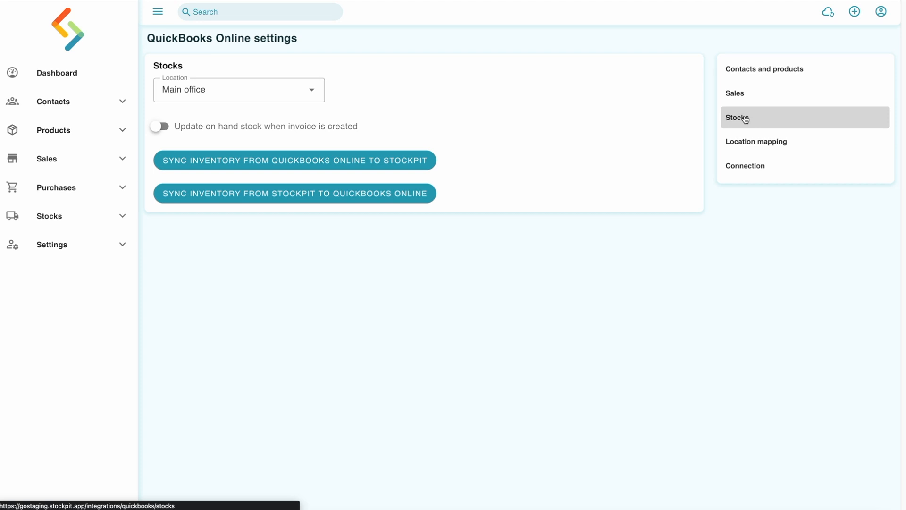
mouse_move(69, 216)
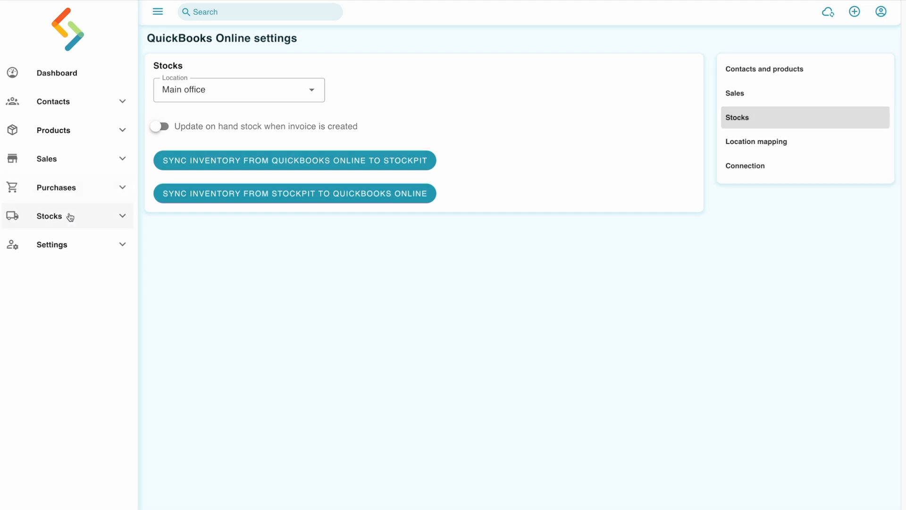
- Expand Guest Book's per-location stock levels, then open the stock valuation report
click(49, 215)
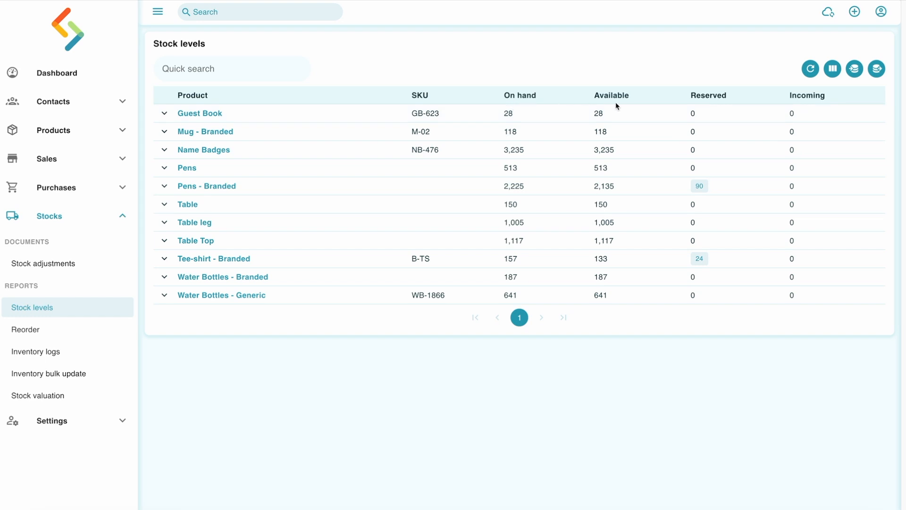
mouse_move(817, 110)
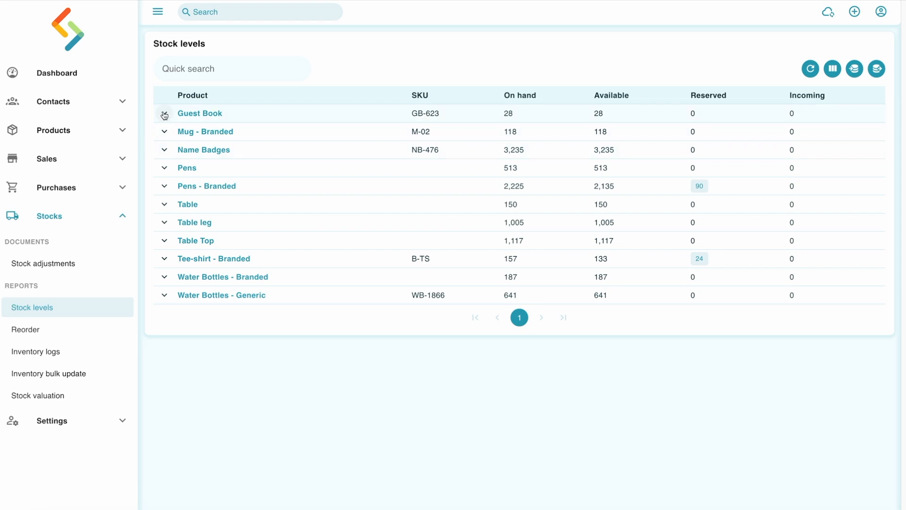
click(164, 113)
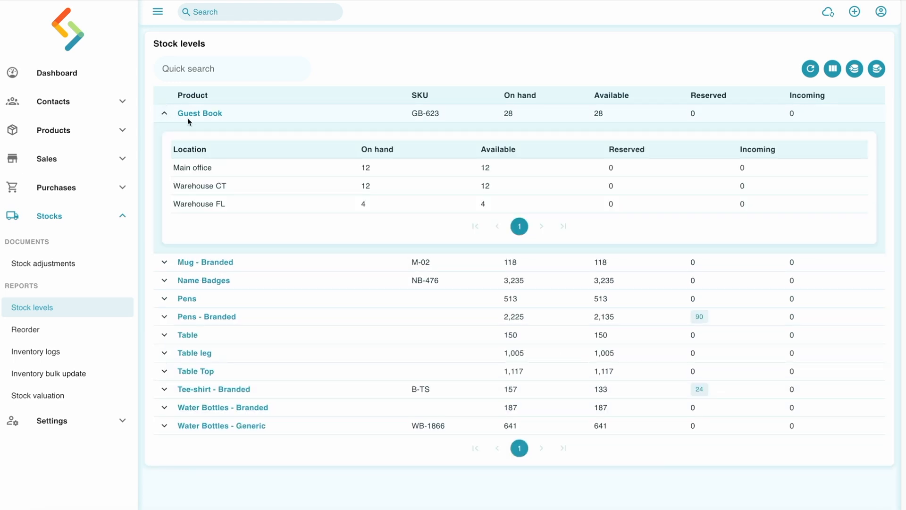
mouse_move(333, 203)
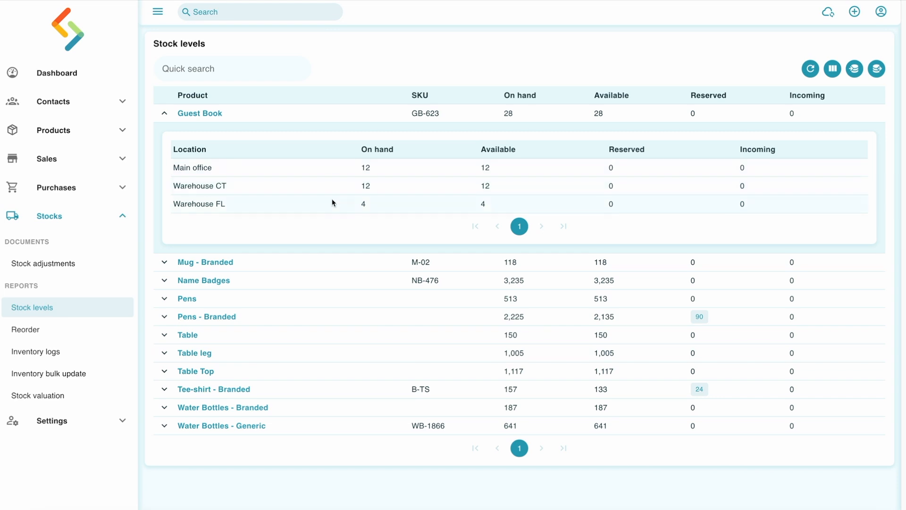
mouse_move(334, 220)
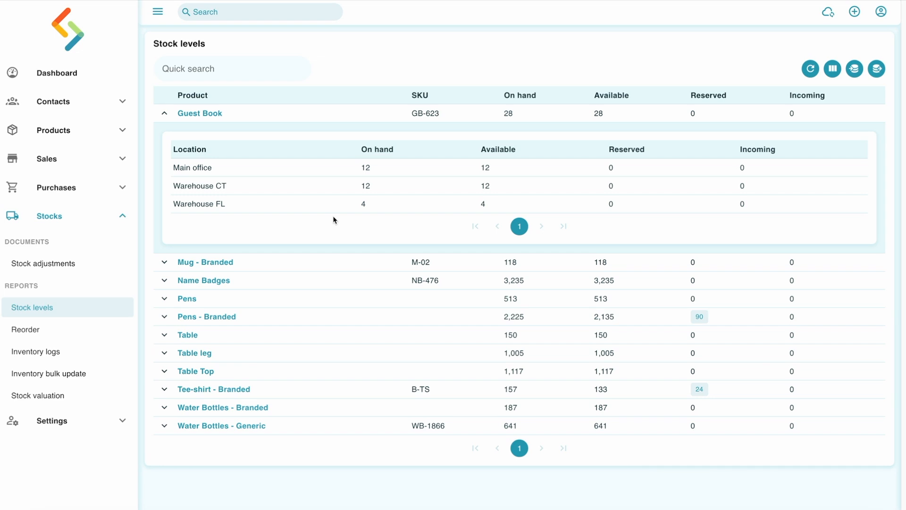
mouse_move(330, 221)
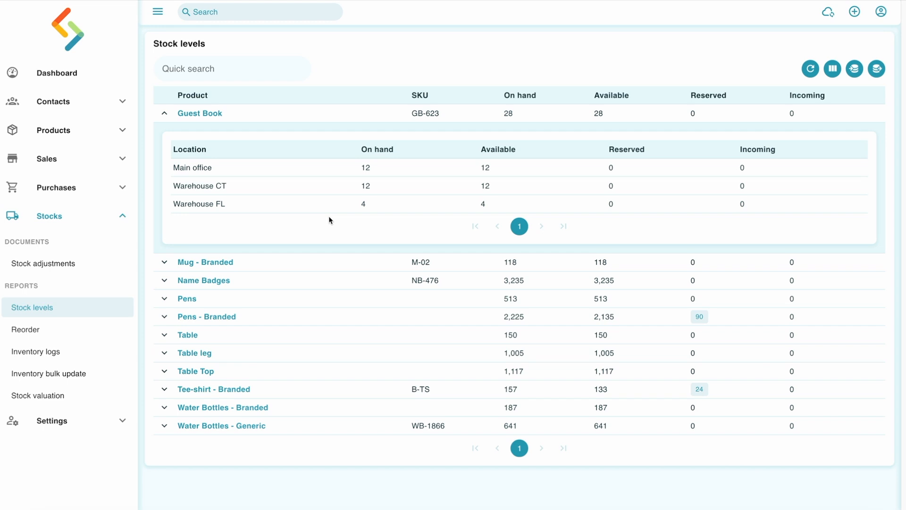
mouse_move(45, 398)
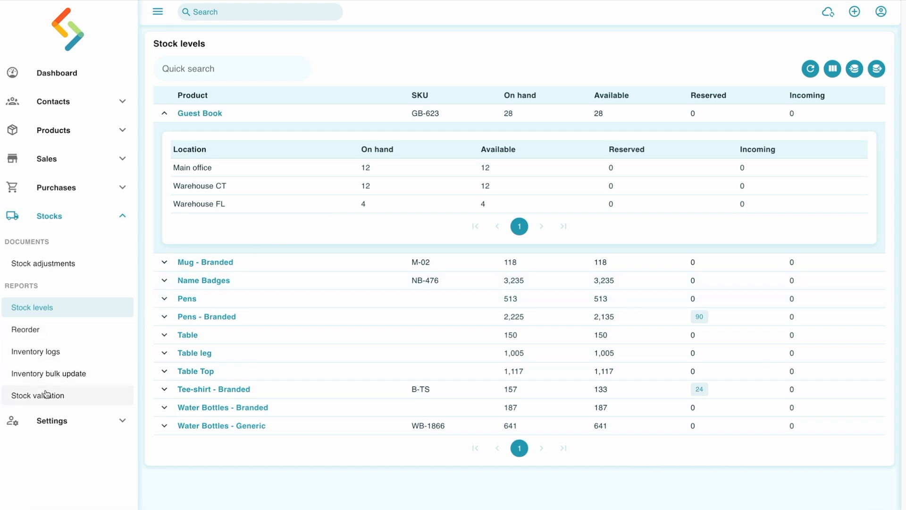
click(38, 395)
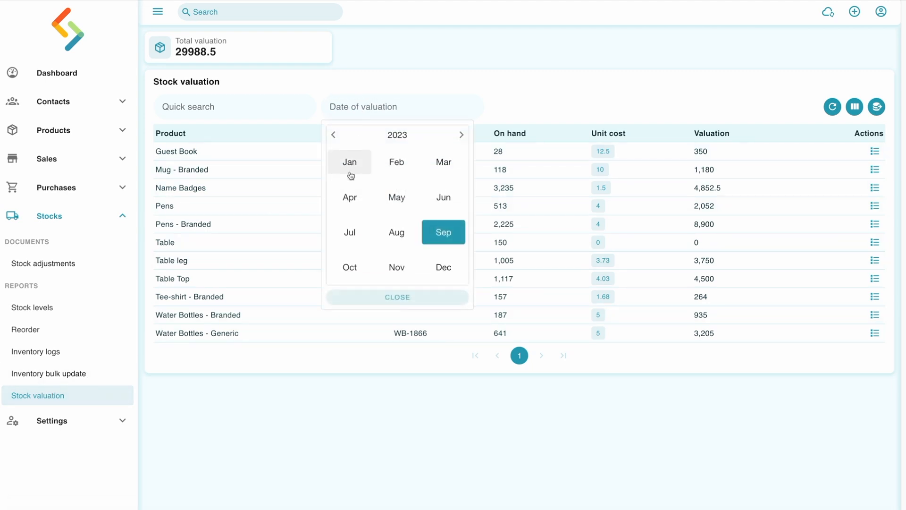
- Pick a month in the stock valuation Date of valuation picker
click(349, 232)
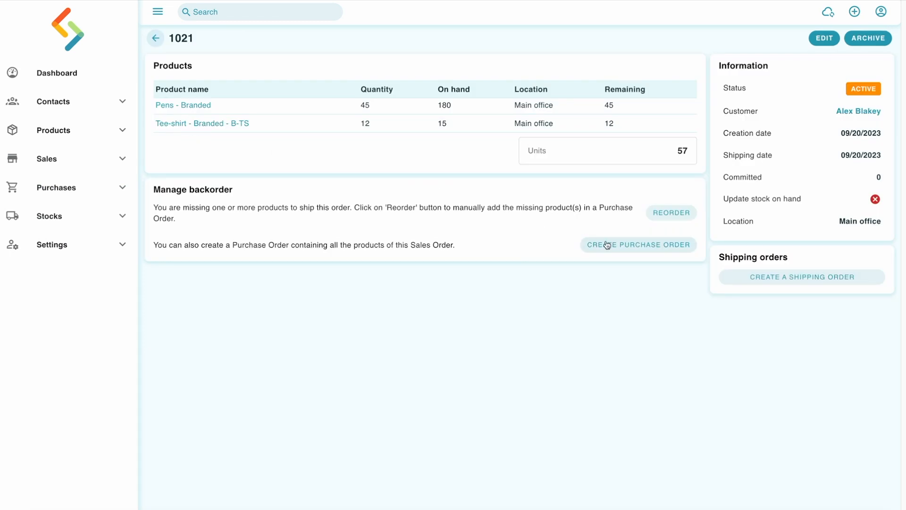
mouse_move(181, 199)
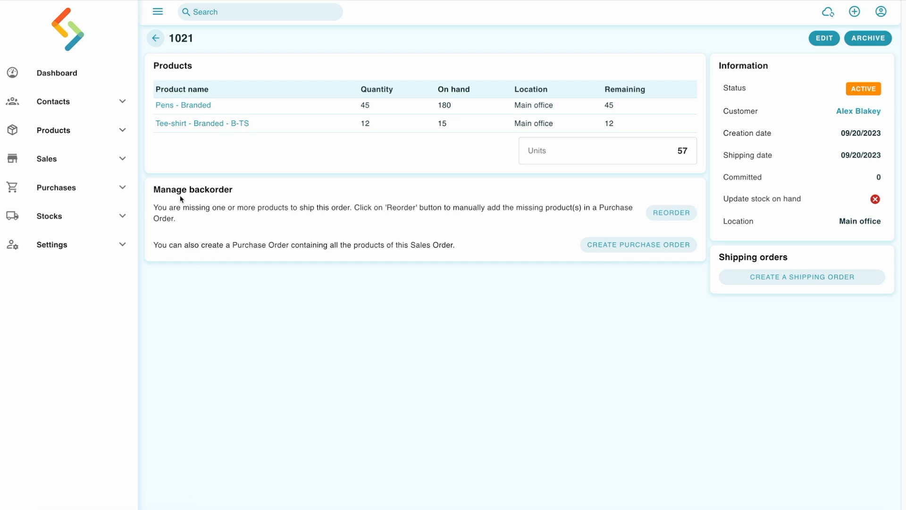
- Open Stocks > Reorder and show the location choices: Main office, Warehouse CT, Warehouse FL
click(49, 216)
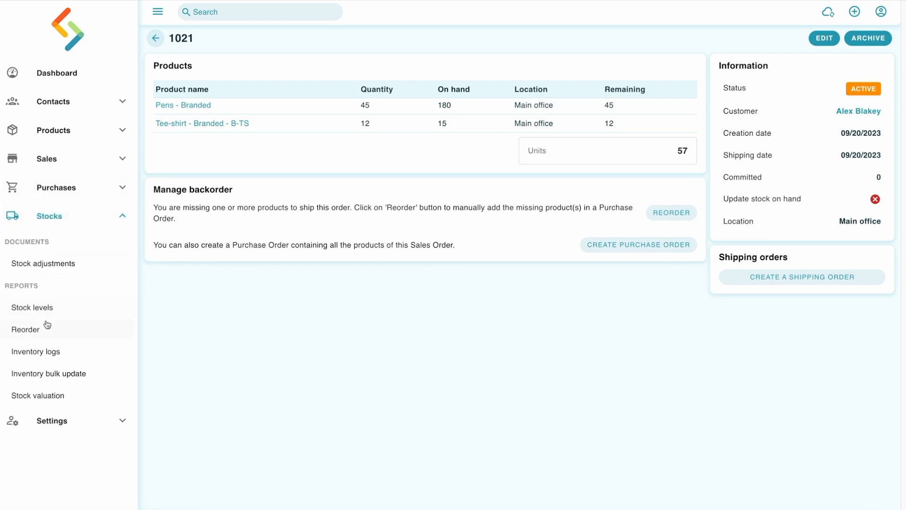
click(25, 329)
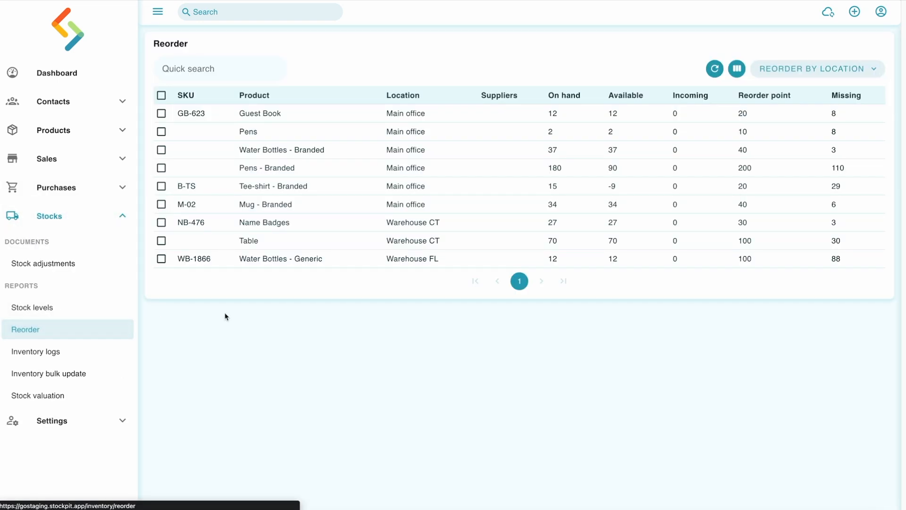
click(818, 68)
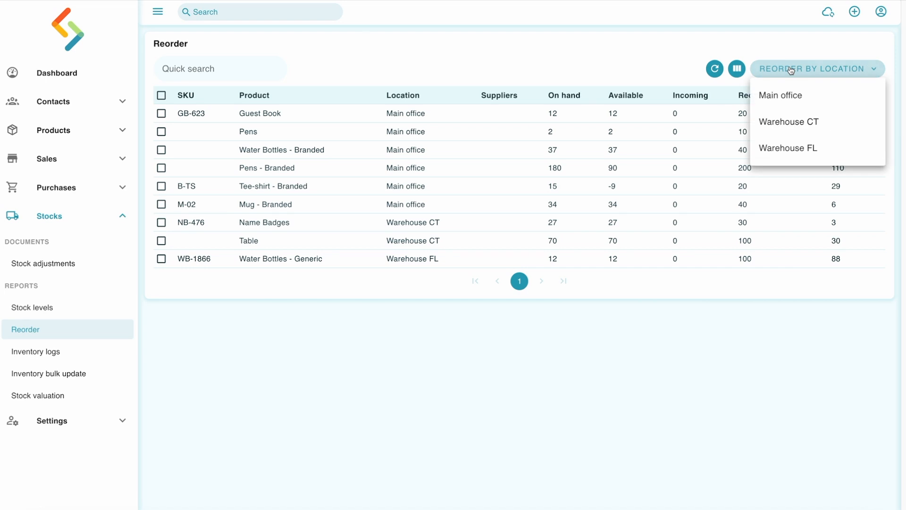